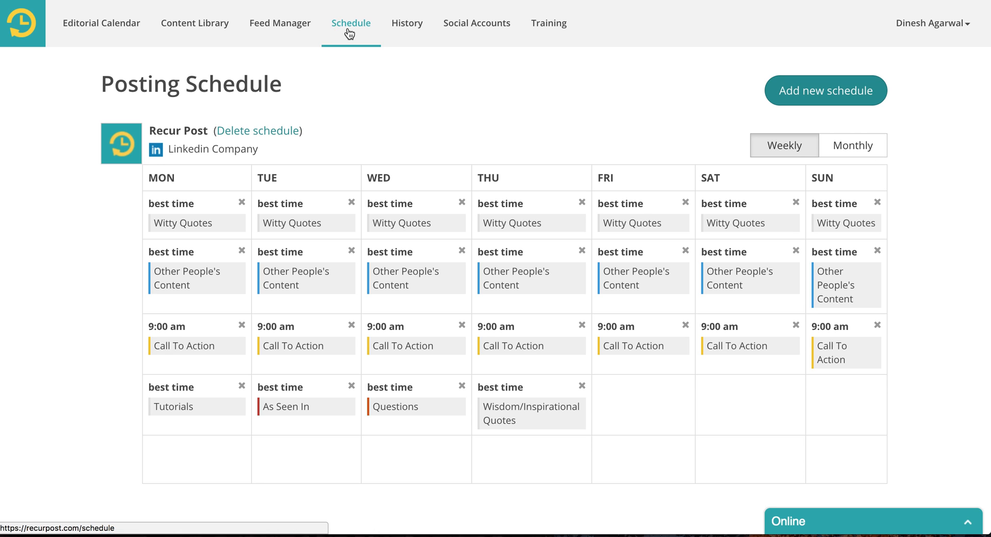
- Review the LinkedIn Company schedule, then delete the 9:00 am Call To Action slots
scroll(down, 3)
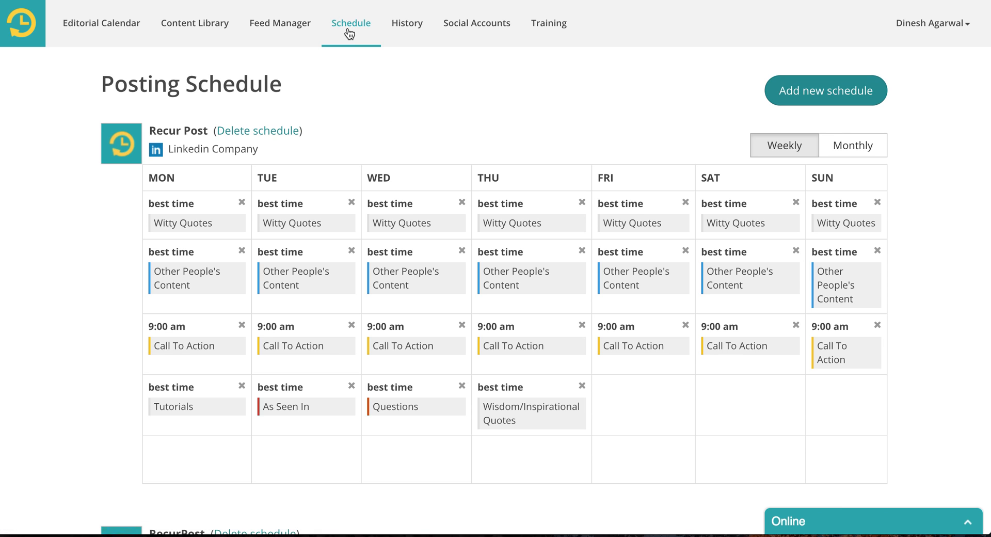
mouse_move(82, 383)
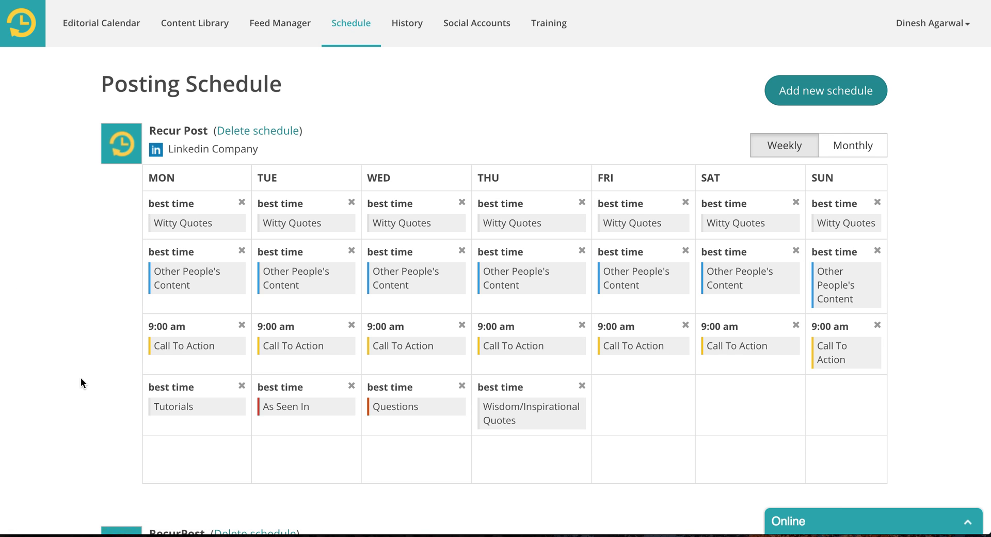
scroll(down, 3)
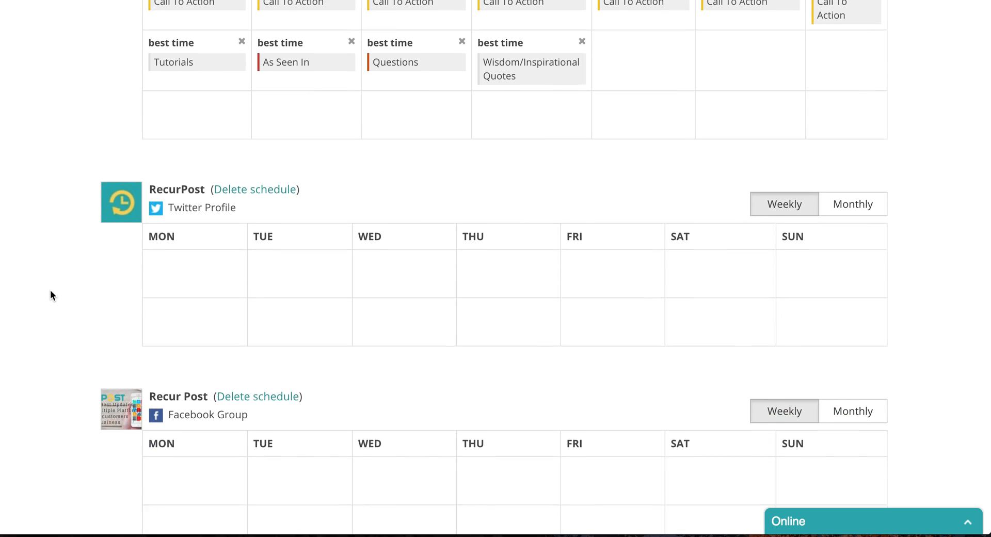
scroll(down, 3)
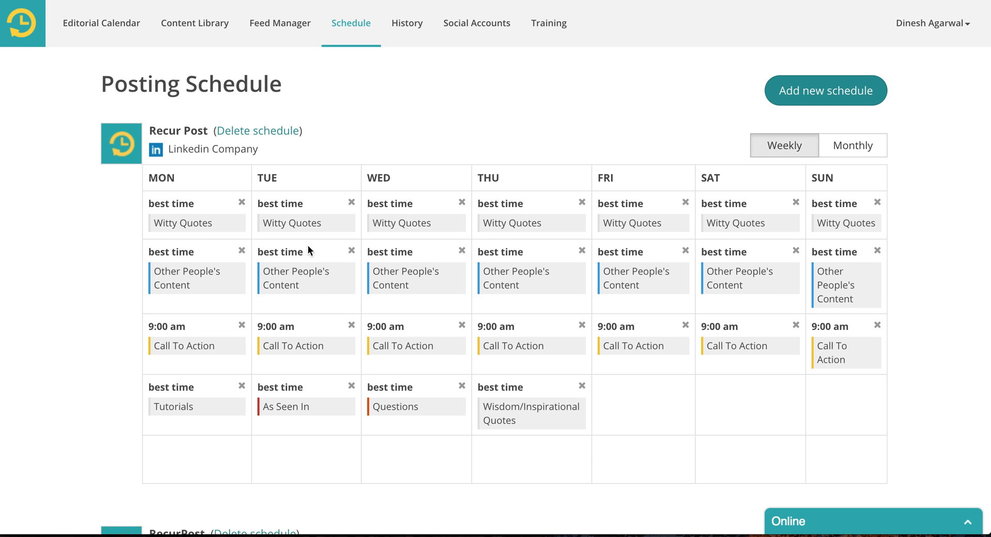
mouse_move(689, 398)
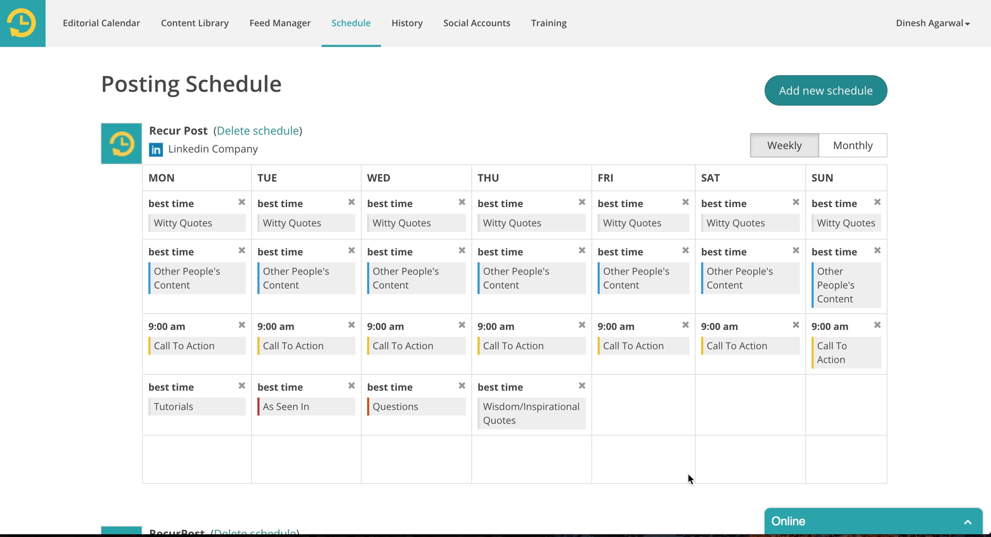
mouse_move(669, 429)
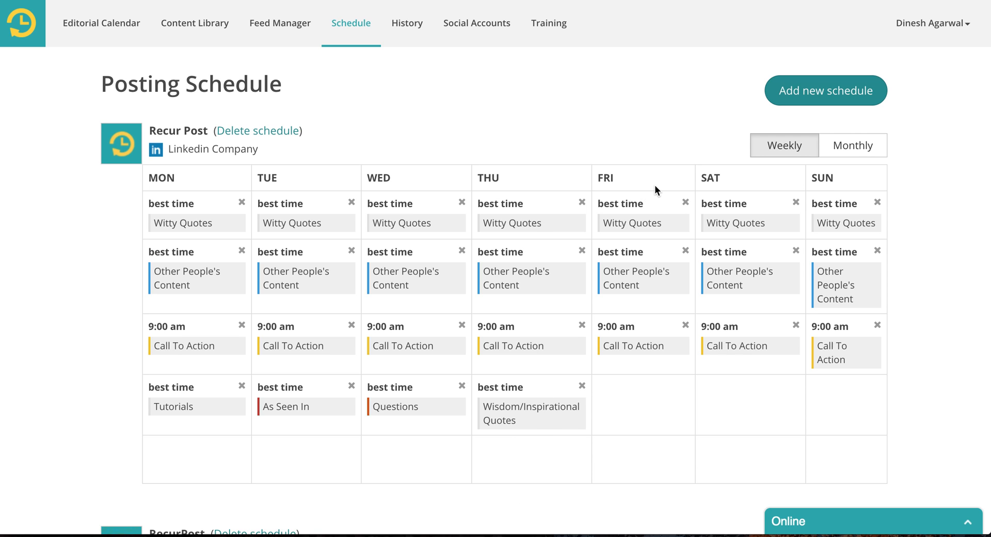
click(853, 146)
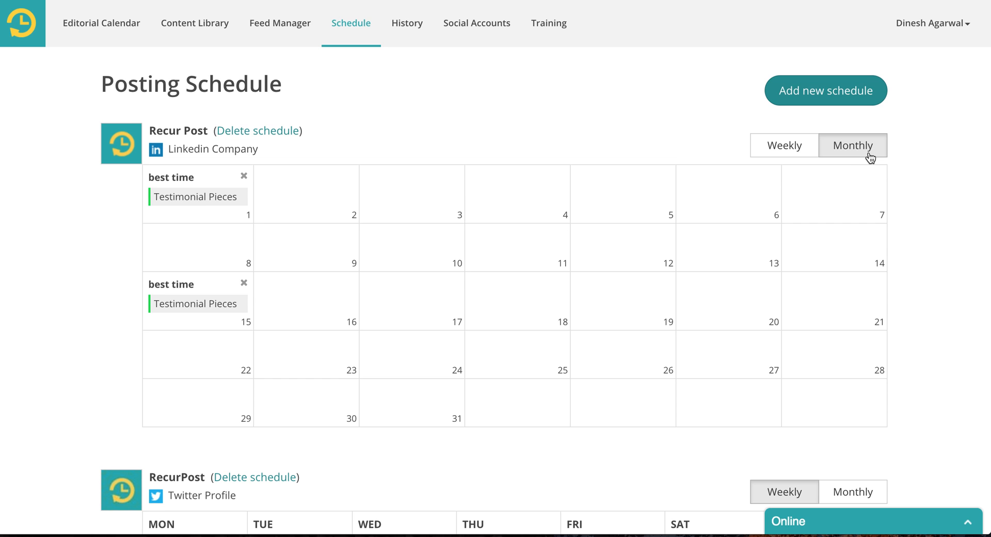
mouse_move(783, 145)
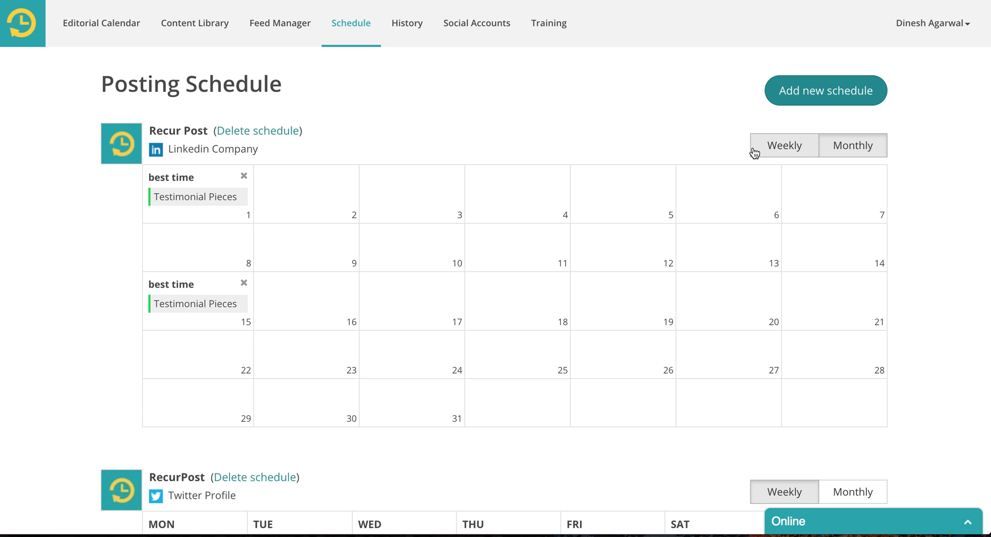
click(784, 145)
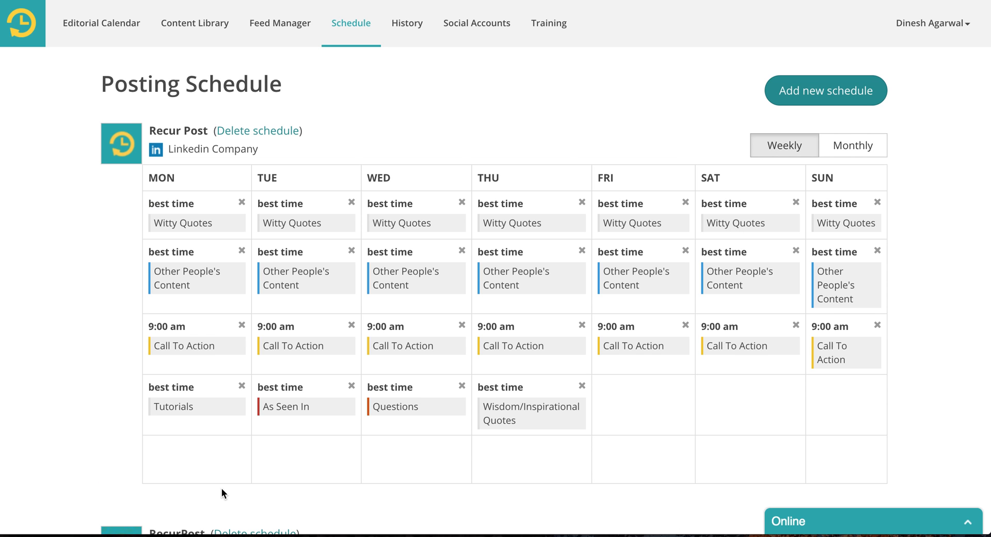
mouse_move(243, 330)
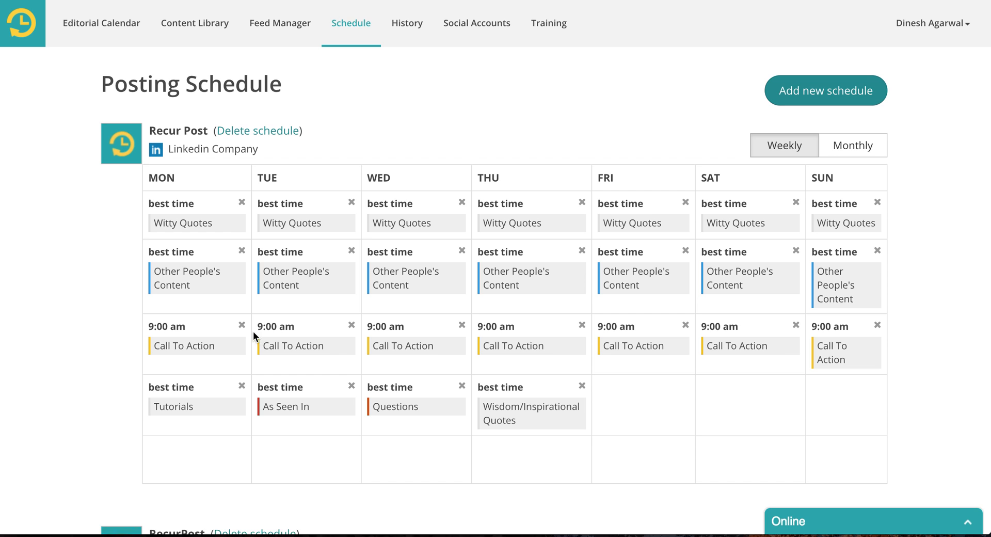
click(259, 131)
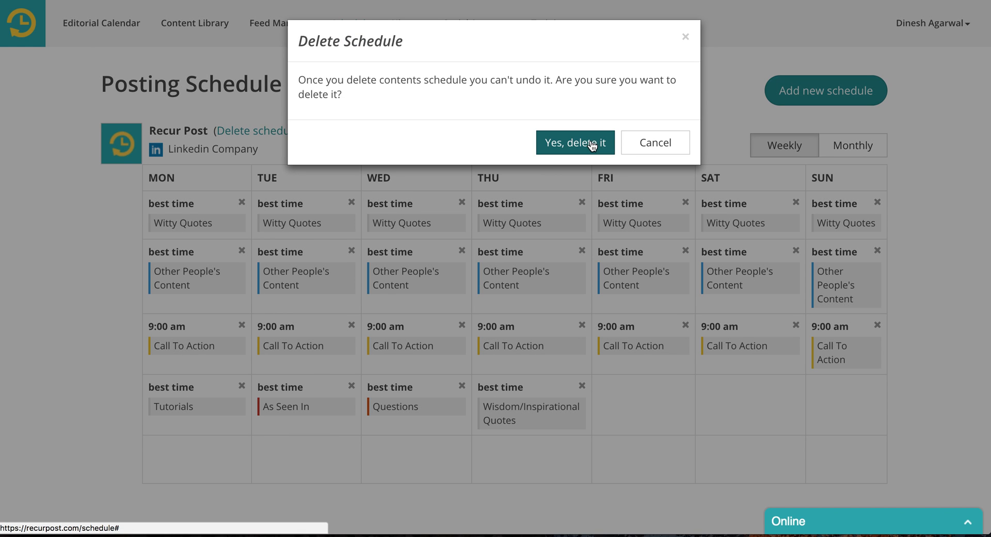
click(575, 143)
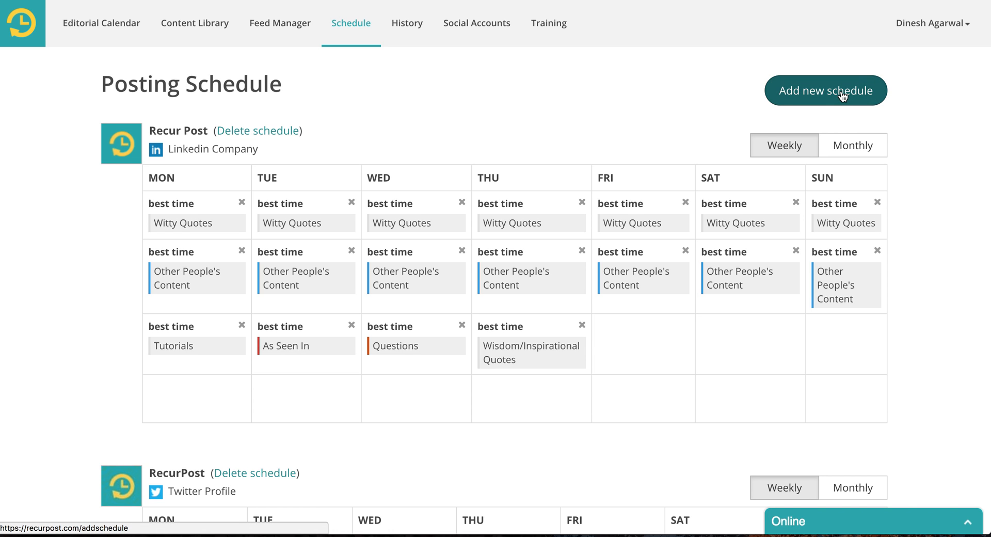
- Start a new schedule: Other People's Content library, Daily frequency, 6:00 AM time
click(826, 90)
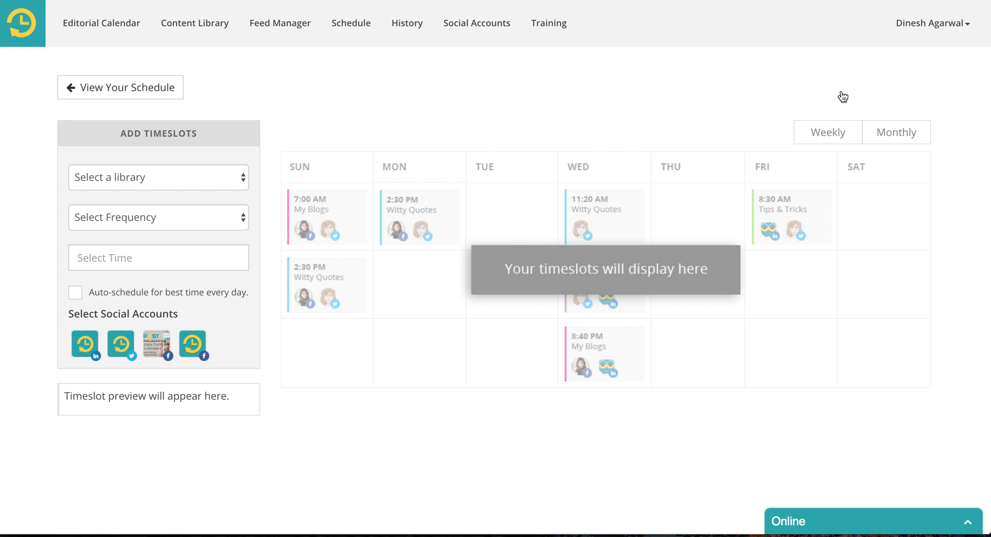
click(158, 177)
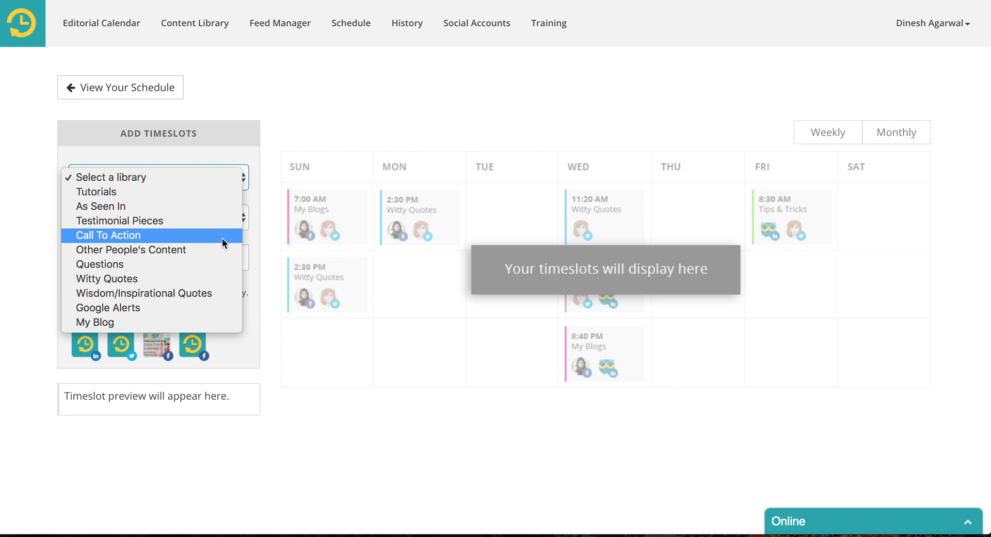
click(131, 250)
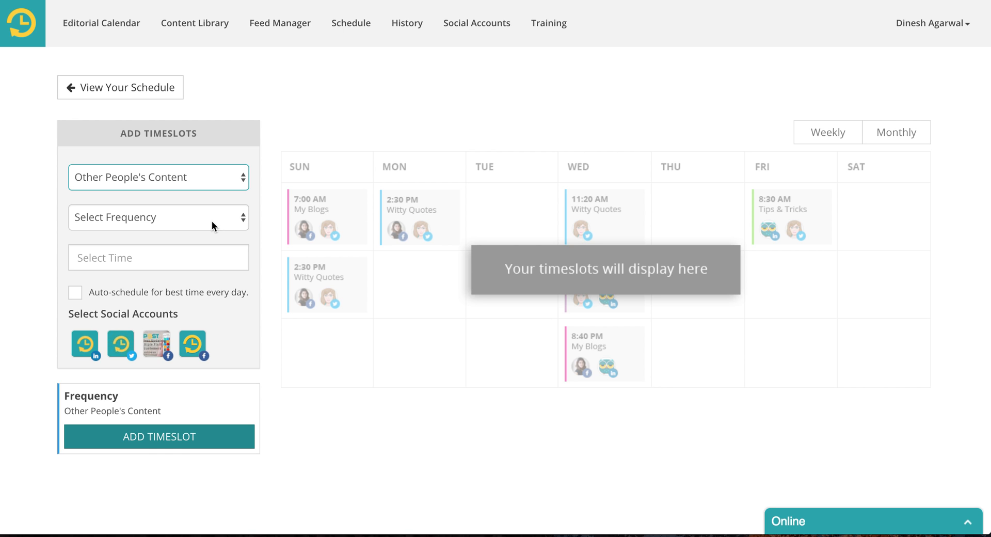
click(158, 217)
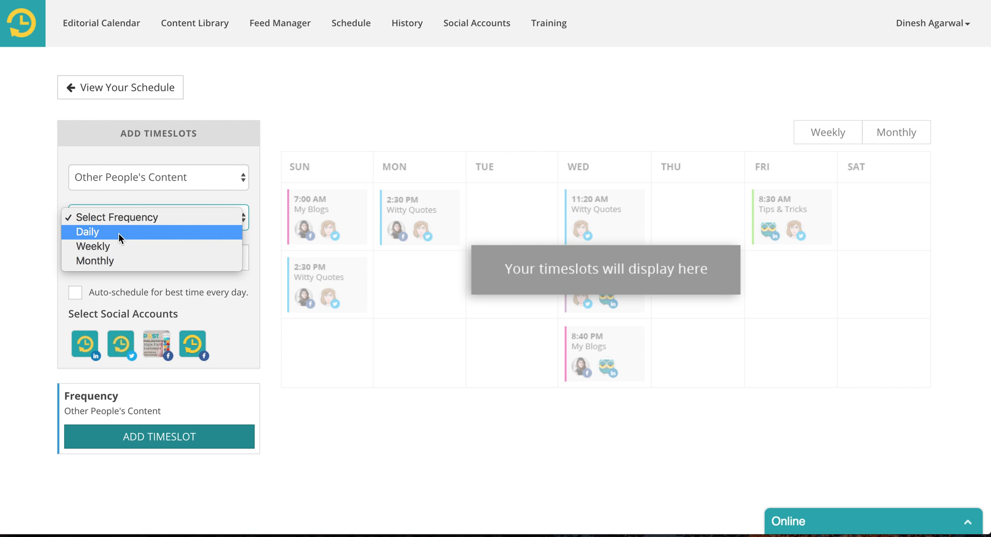
click(87, 231)
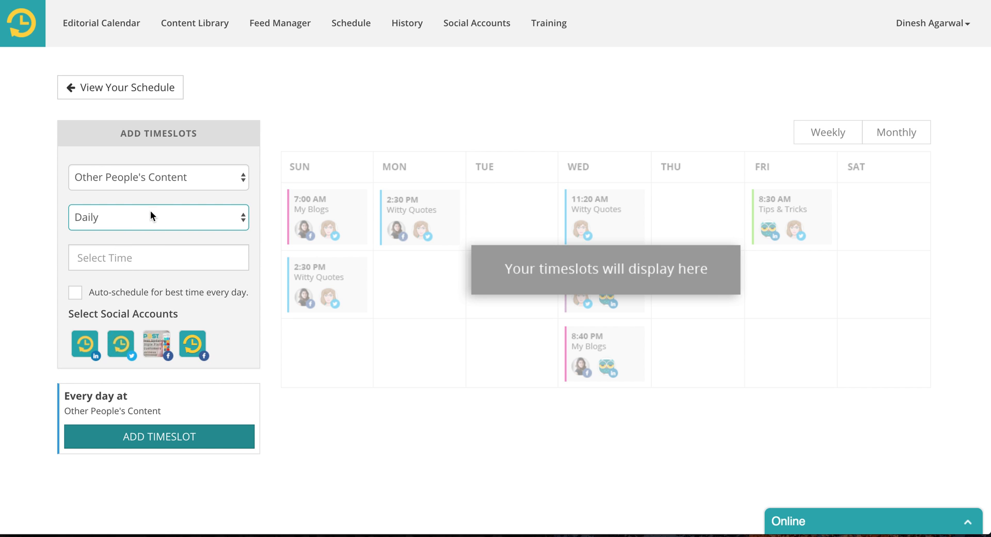
click(158, 258)
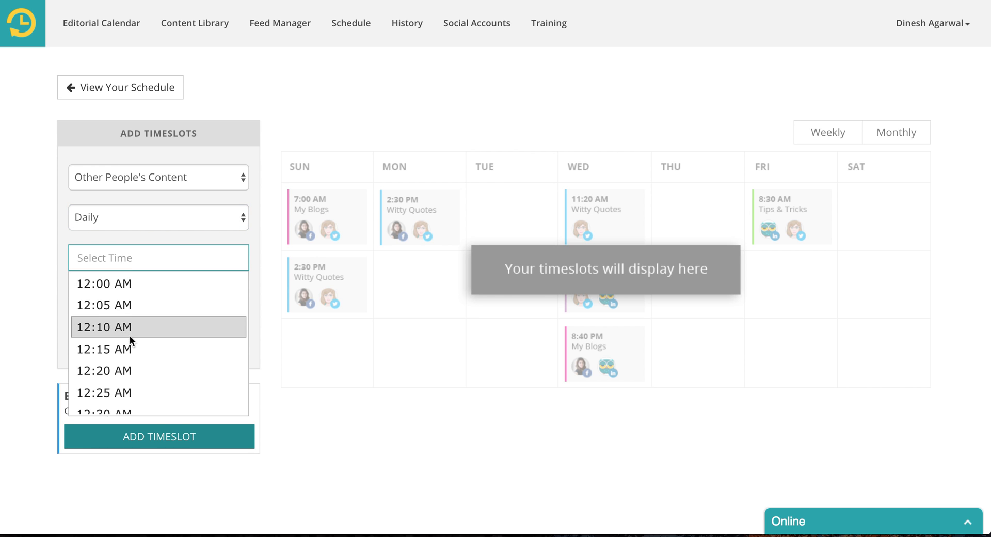
scroll(down, 3)
text(6:00 AM)
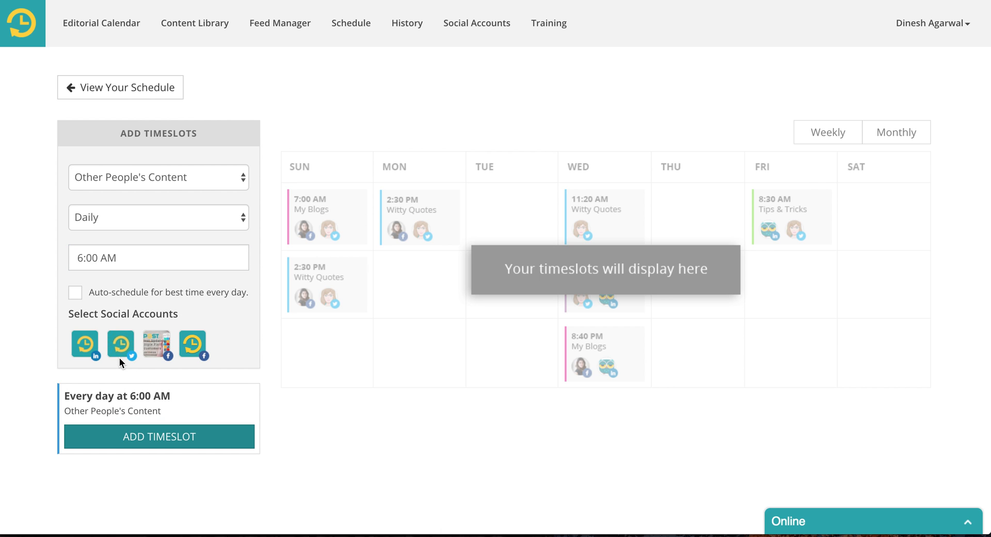
mouse_move(248, 324)
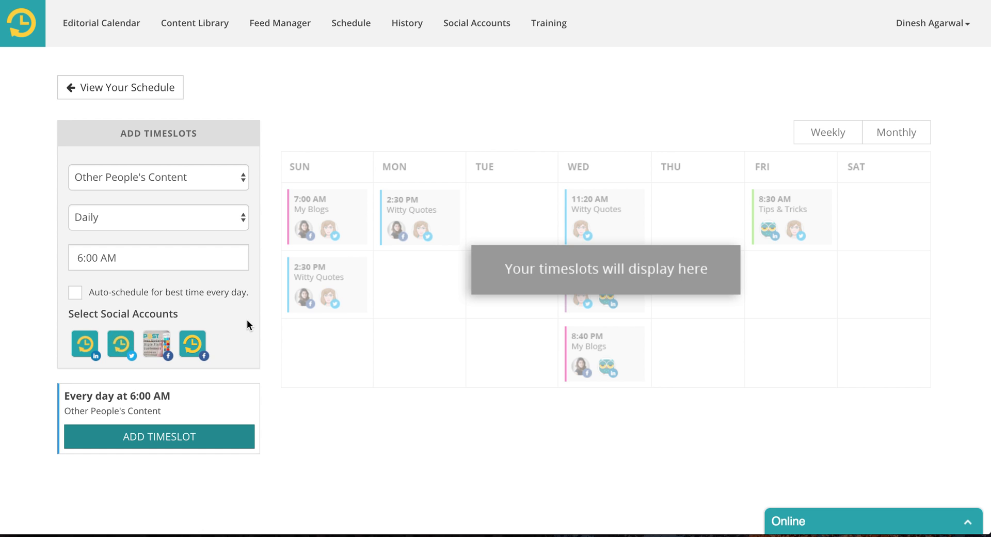
- Tick 'Auto-schedule for best time every day' on the pending Other People's Content slot
click(75, 292)
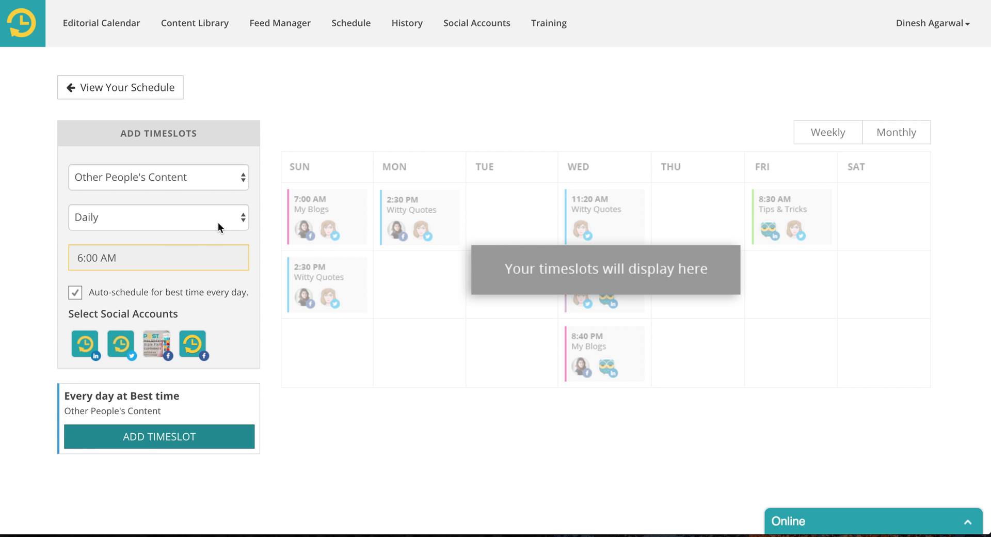
mouse_move(222, 345)
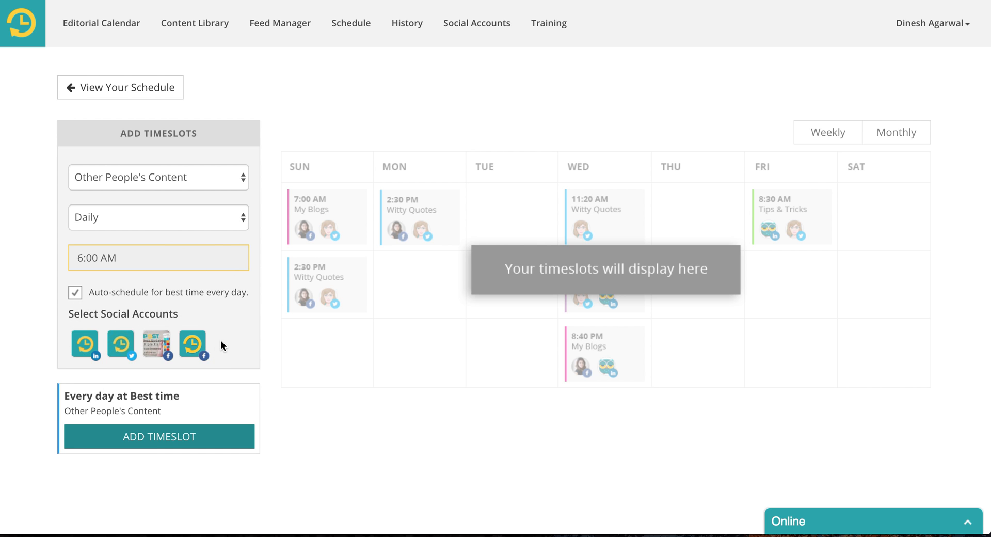
mouse_move(84, 344)
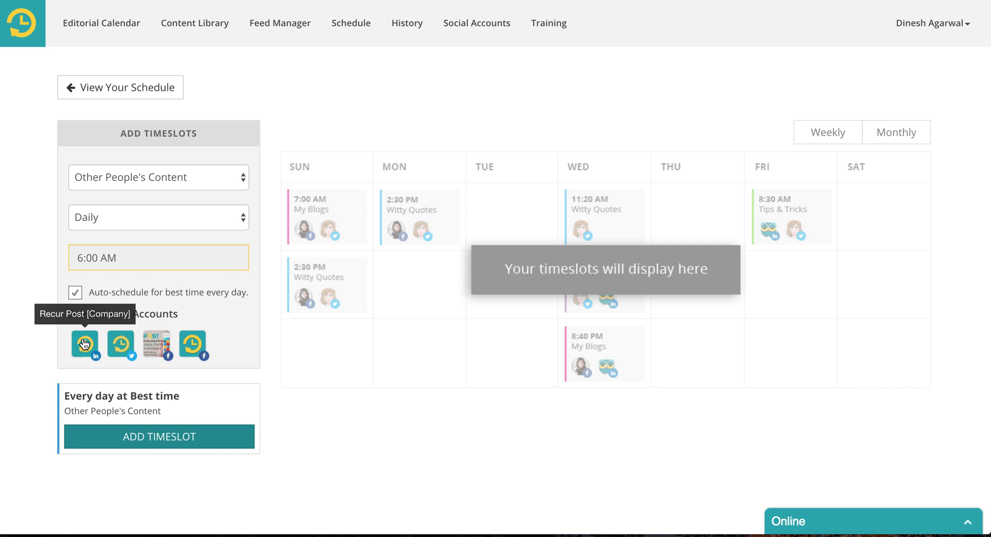
- Tick the LinkedIn company account for the daily best-time slot
click(122, 345)
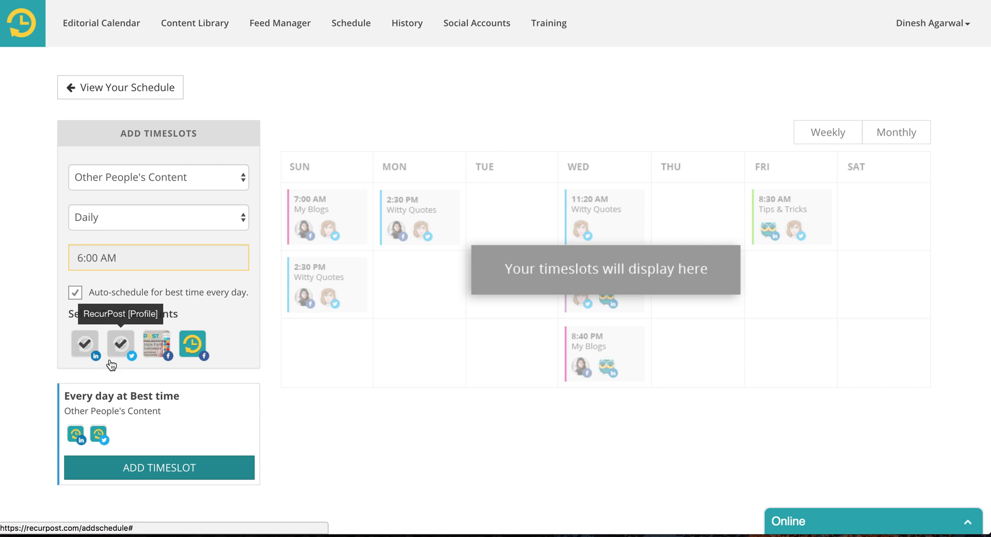
mouse_move(150, 191)
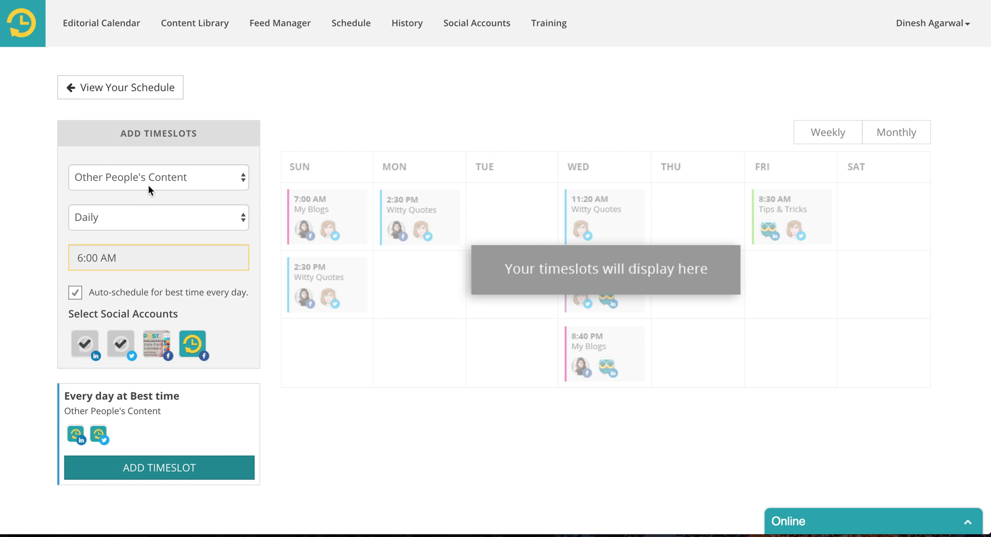
mouse_move(70, 399)
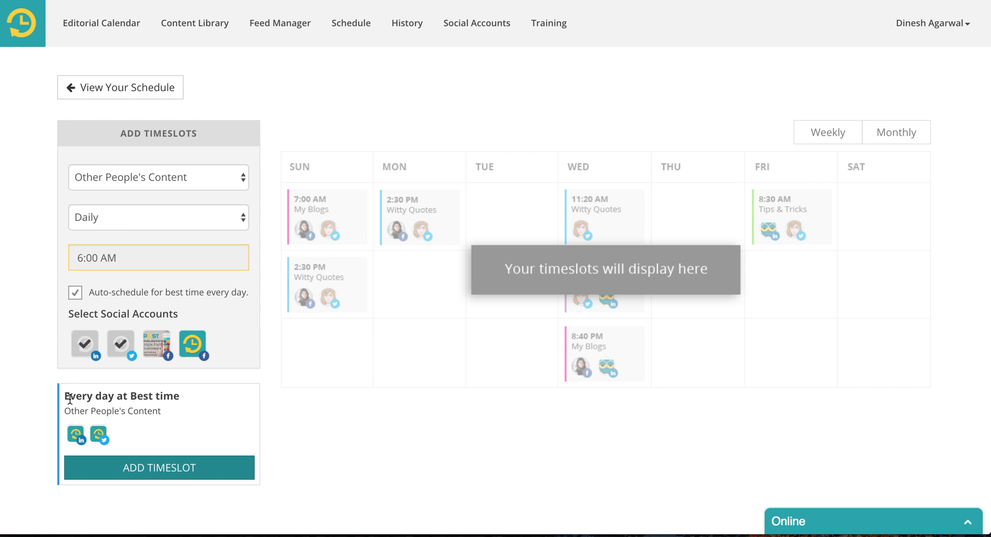
mouse_move(165, 396)
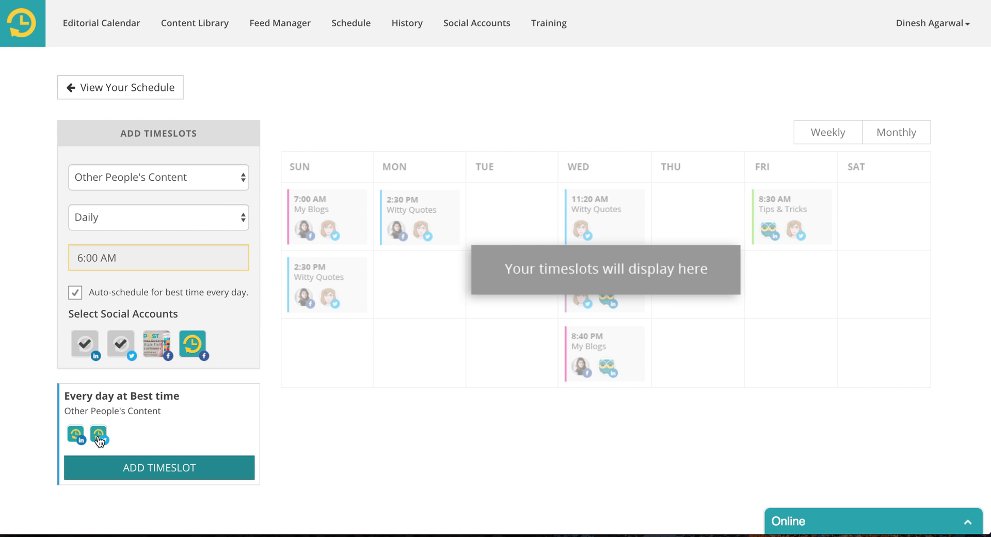
mouse_move(127, 407)
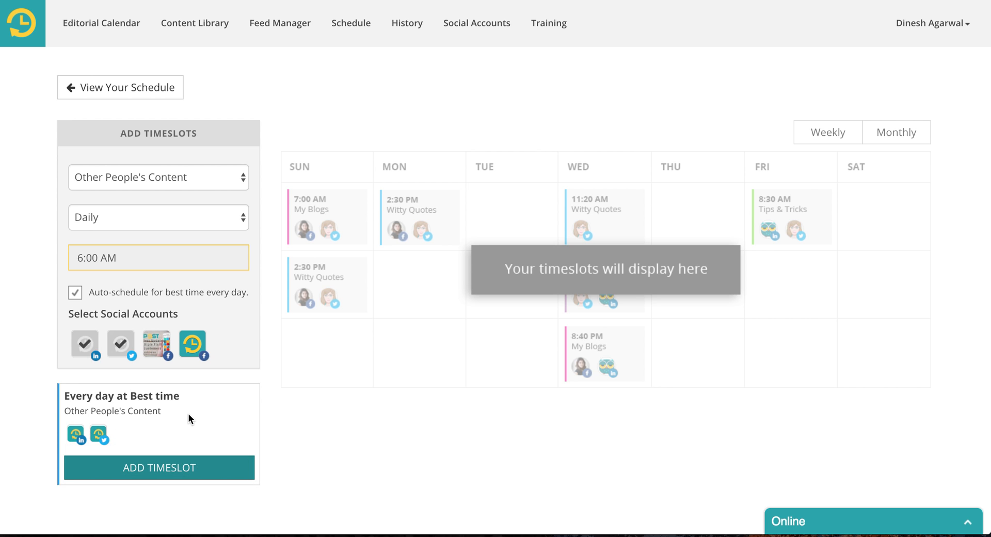
mouse_move(105, 451)
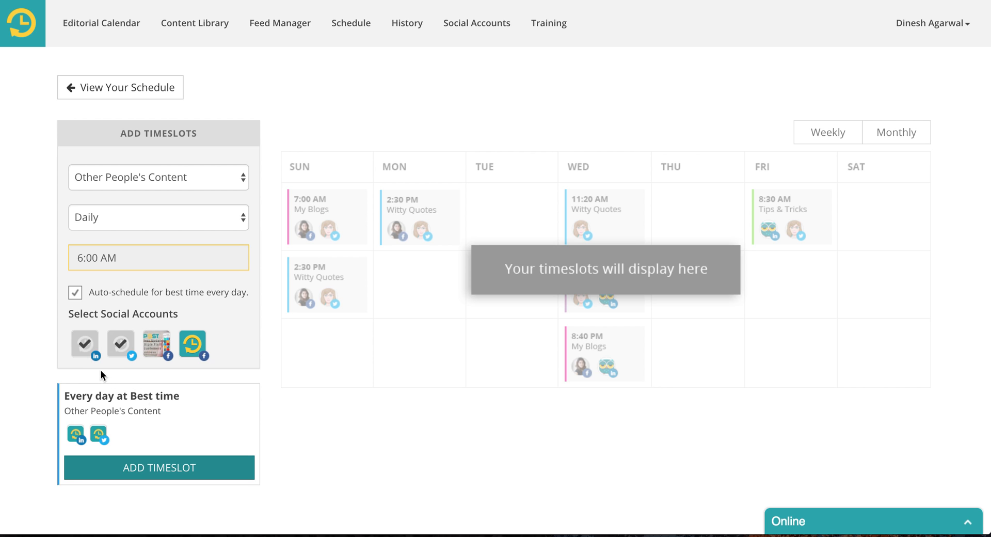
mouse_move(232, 468)
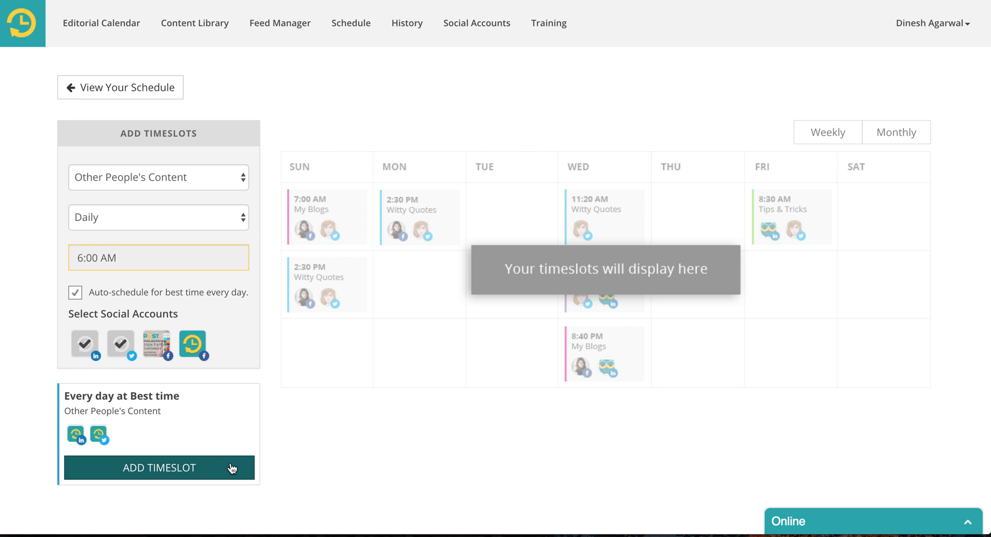
- Add the daily best-time Other People's Content slot for LinkedIn and Twitter
click(158, 467)
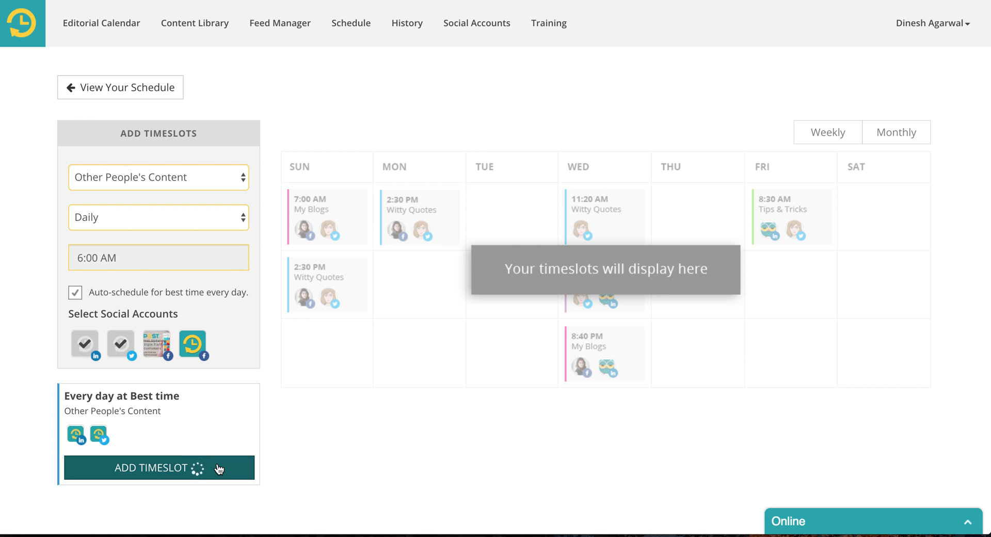
click(158, 468)
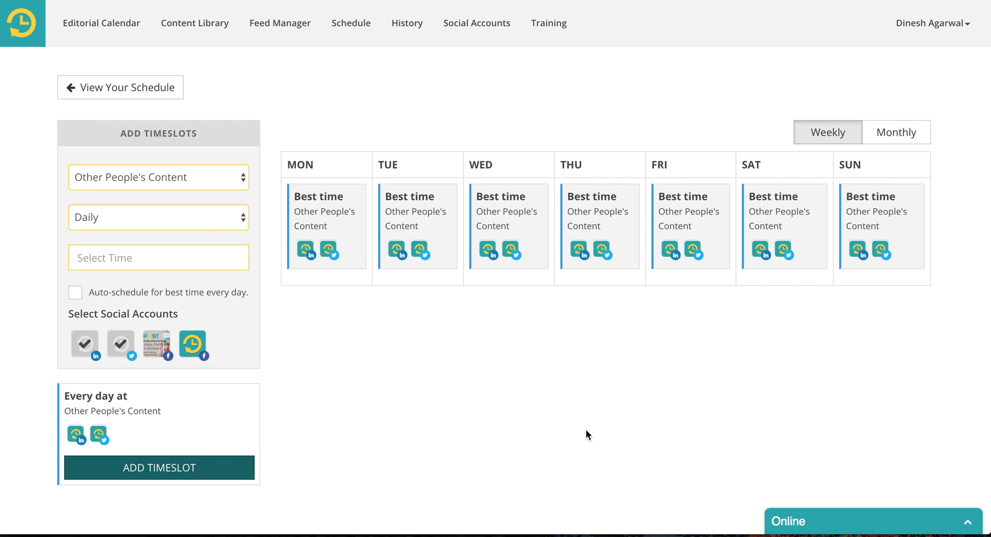
mouse_move(150, 399)
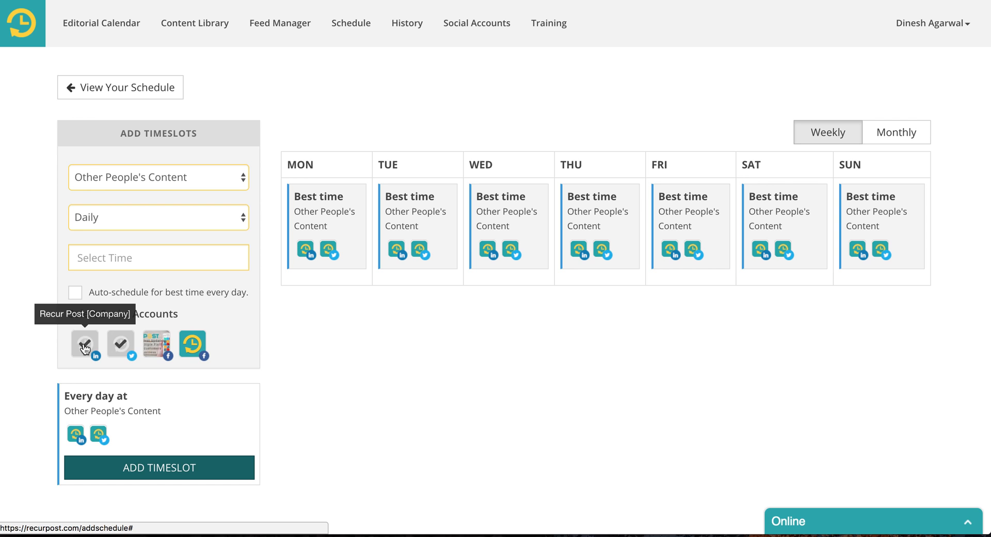
- Add a weekly Thursday best-time Other People's Content slot for Twitter only
click(158, 217)
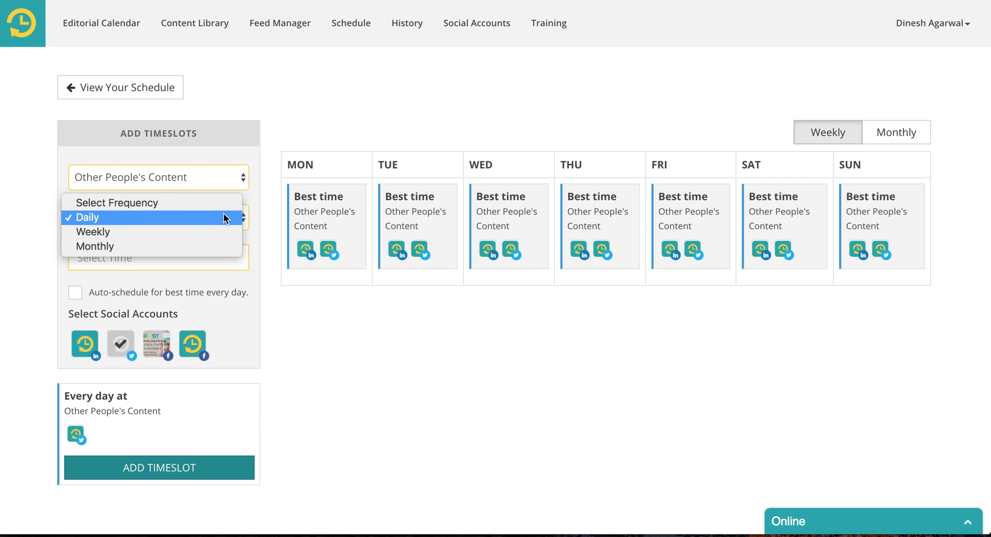
click(92, 232)
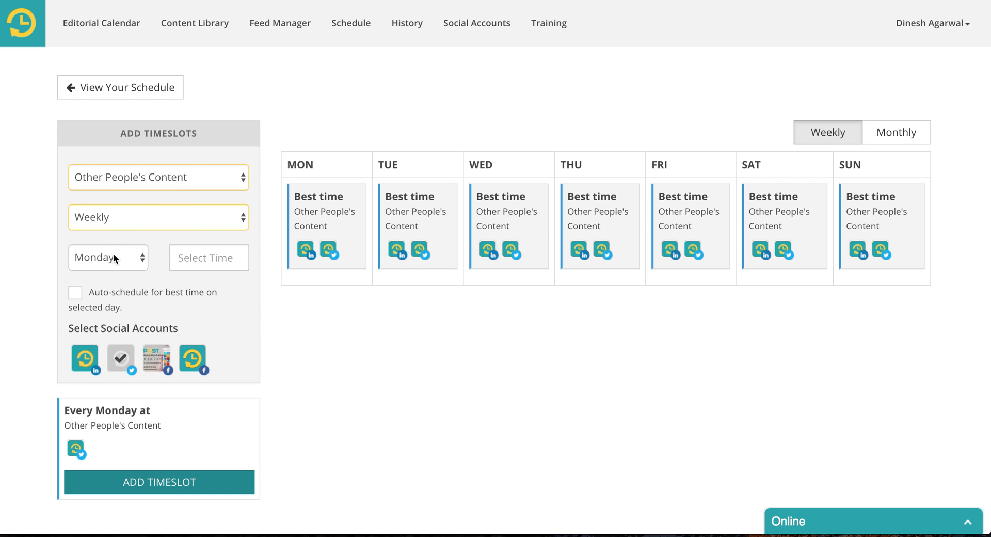
click(108, 258)
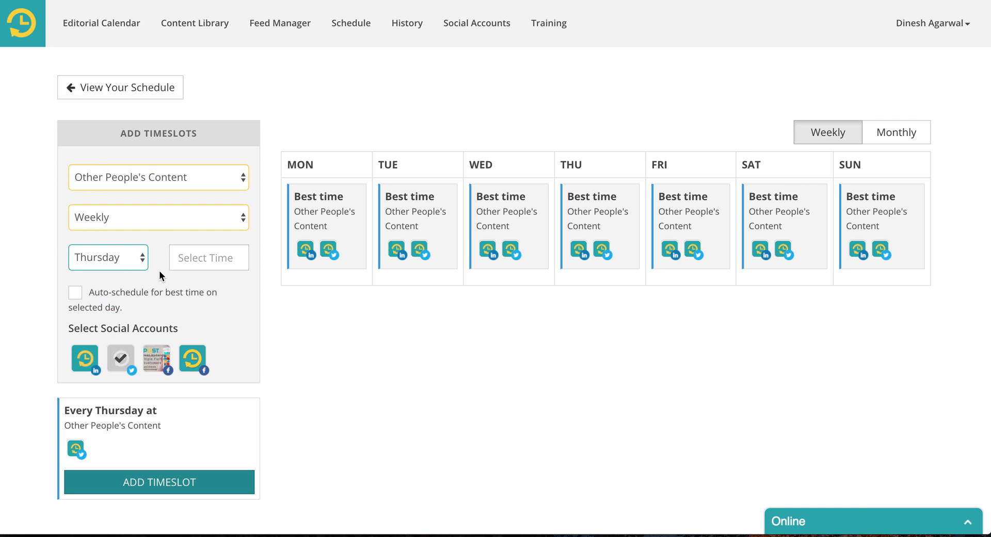
click(74, 292)
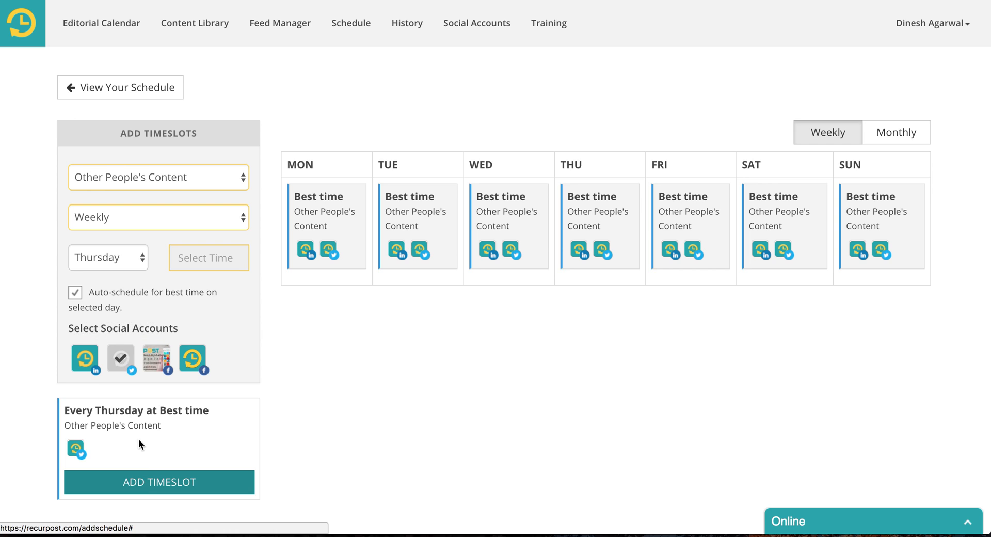
click(75, 292)
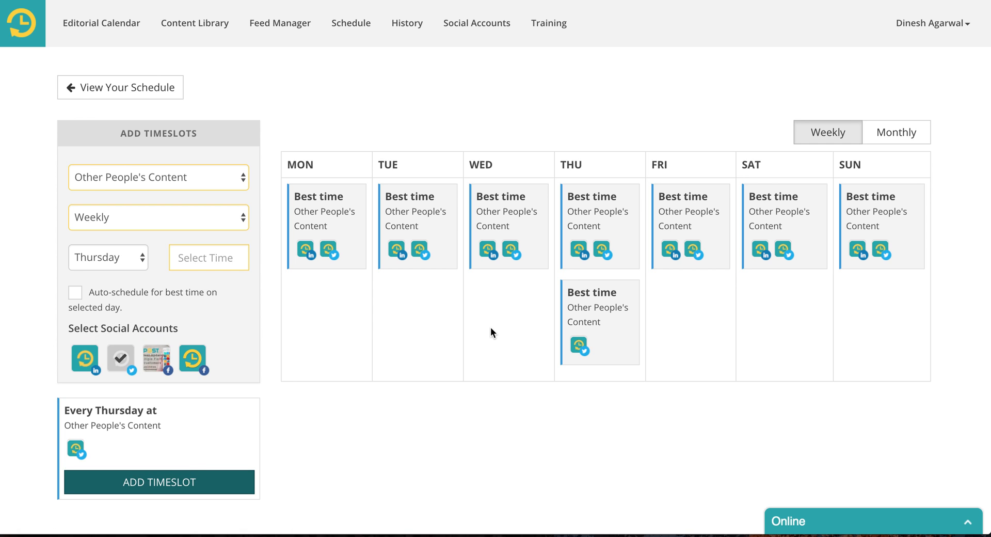
mouse_move(847, 247)
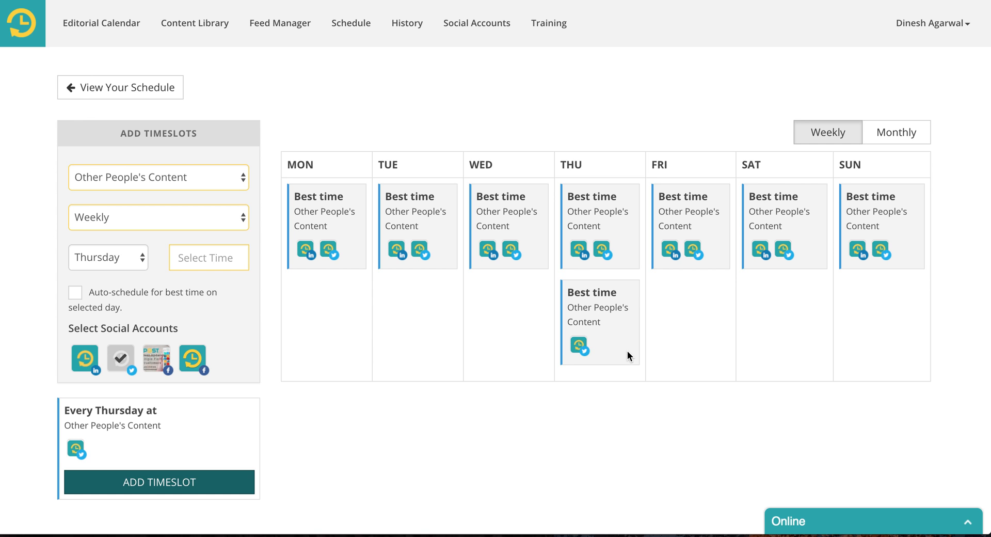
- Set the pending Twitter timeslot to repeat monthly on day 18
click(158, 217)
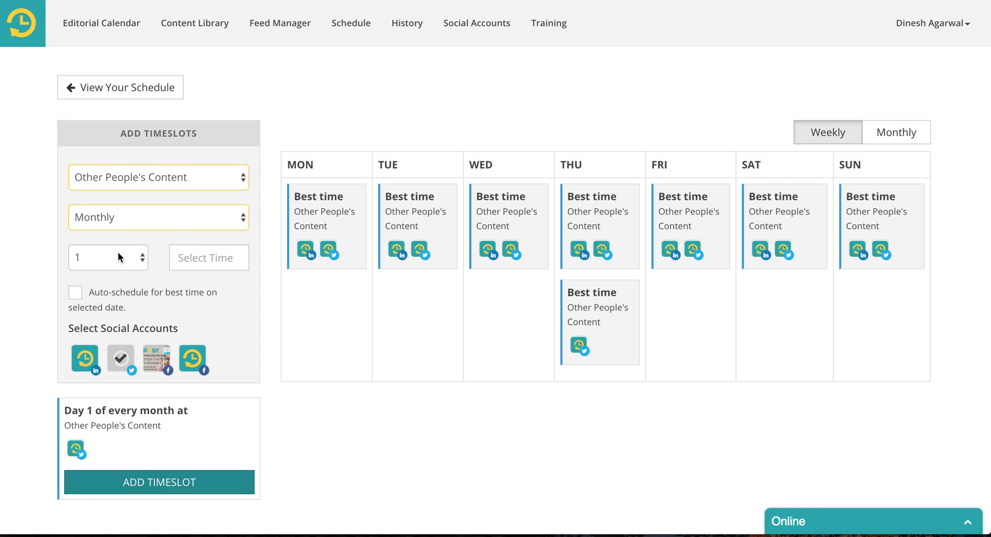
click(107, 258)
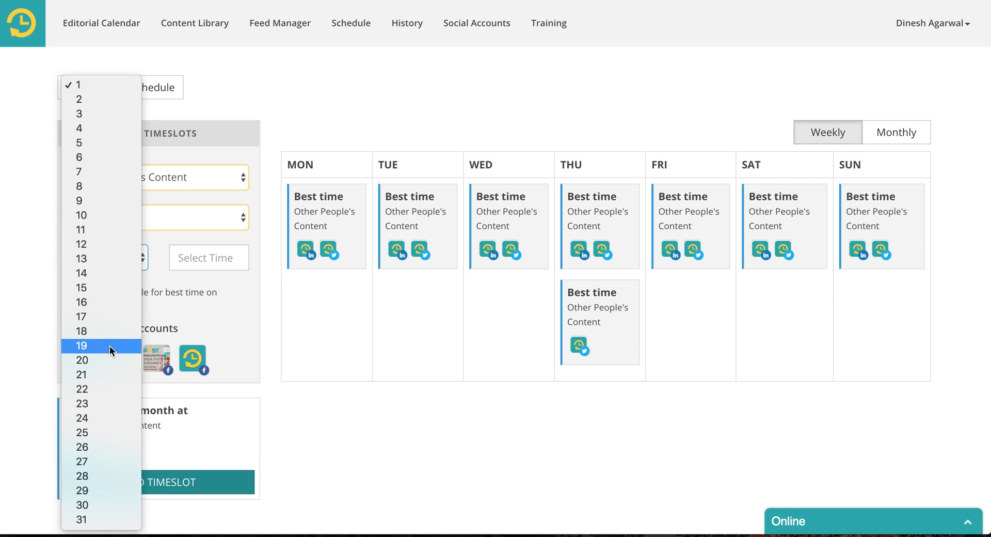
click(83, 331)
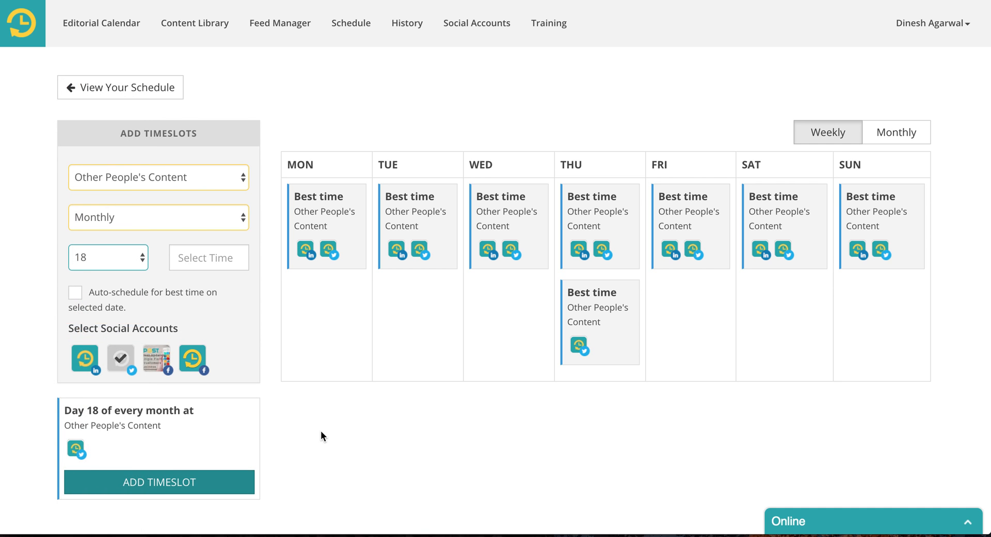